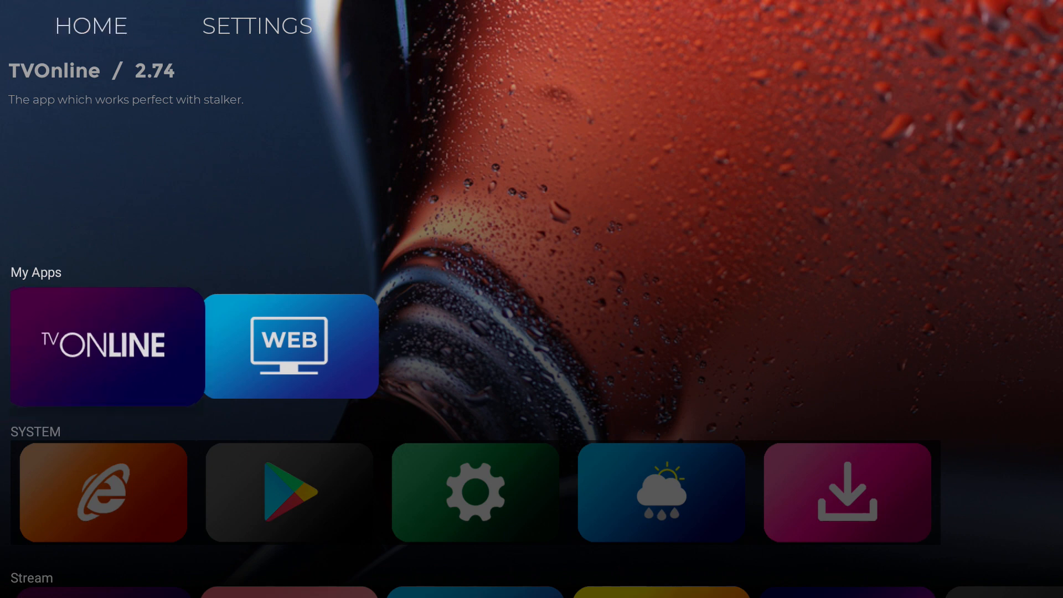
Launch TVOnline from the home screen and bring up its exit confirmation.
click(289, 347)
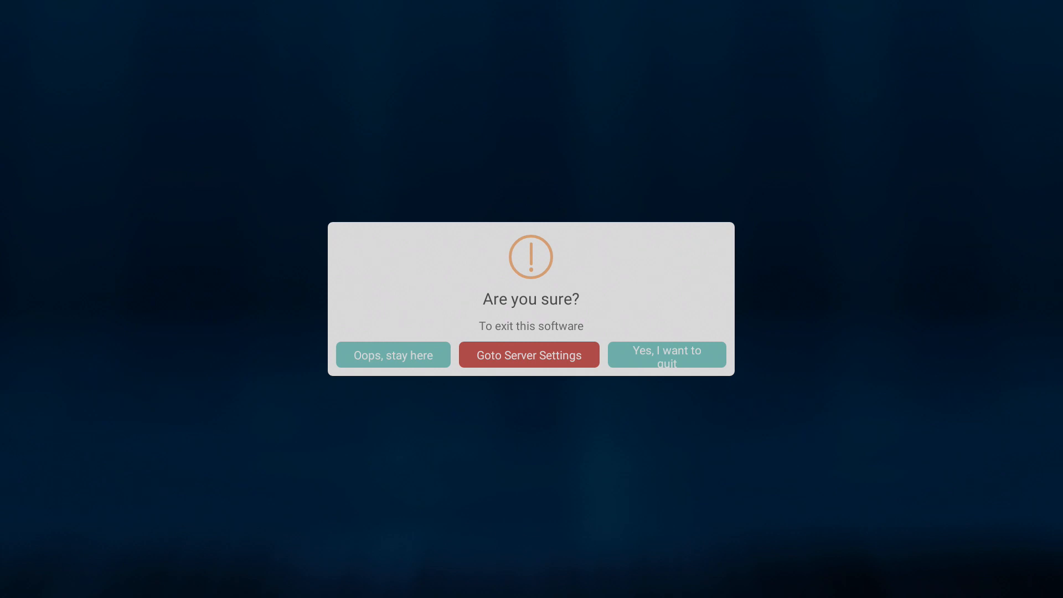
Enter server settings, add a new server SERVER 2, and focus its URL field.
click(528, 354)
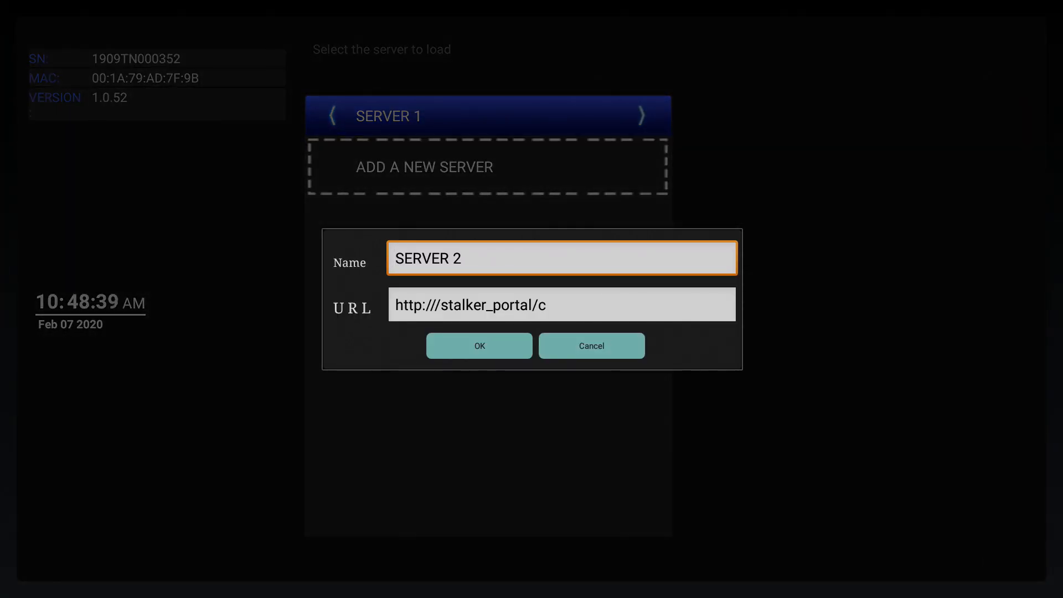
click(561, 305)
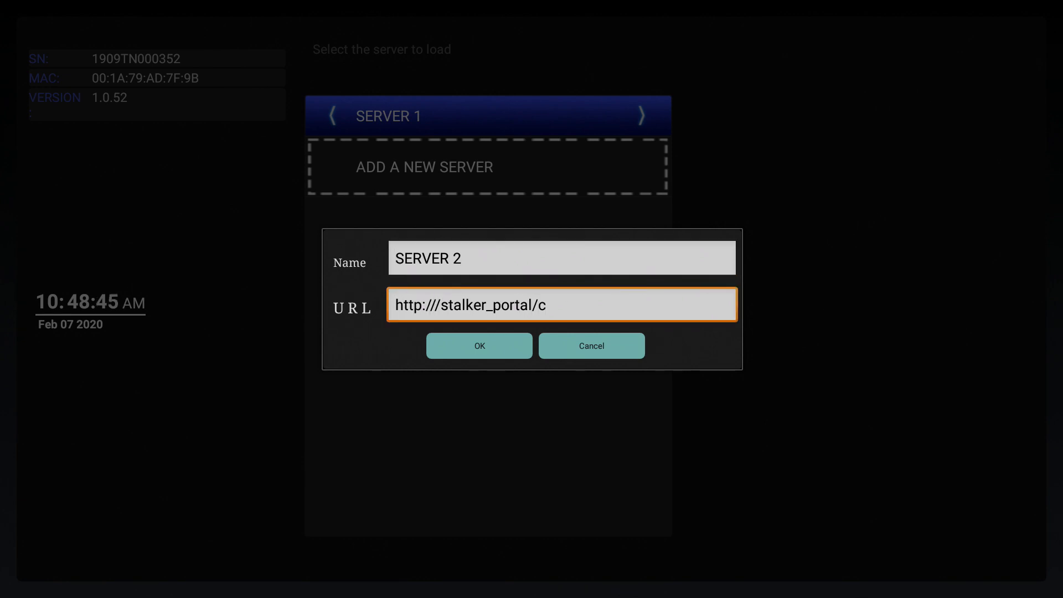
click(561, 304)
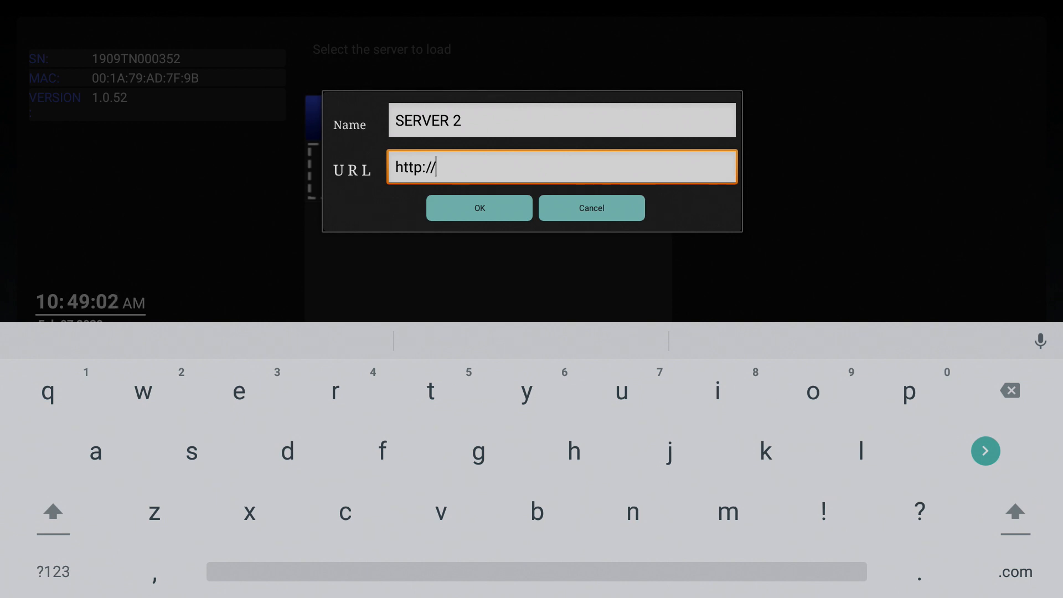
text(p4)
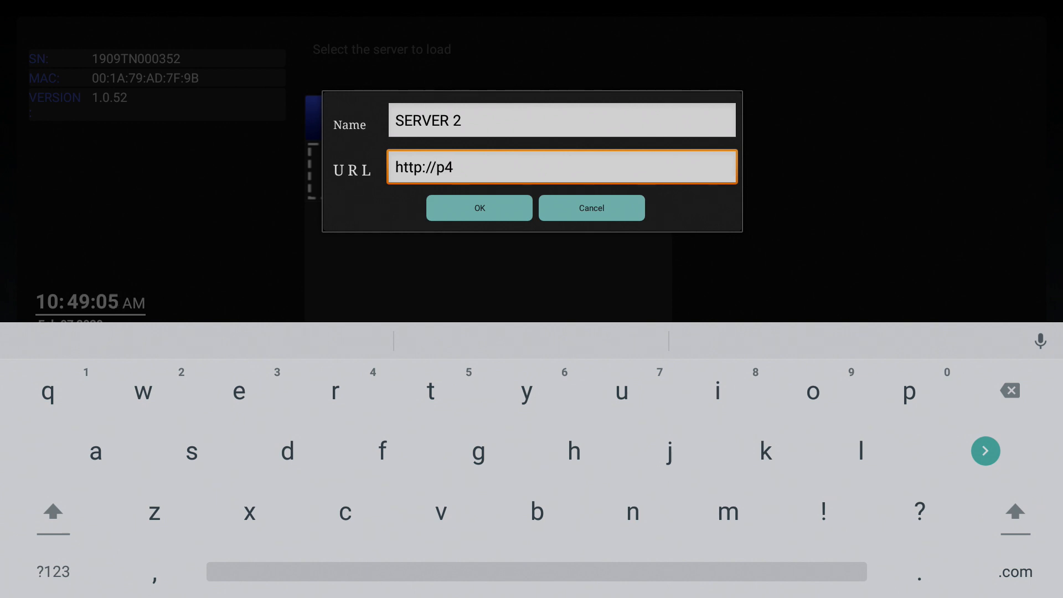
text(.iptv)
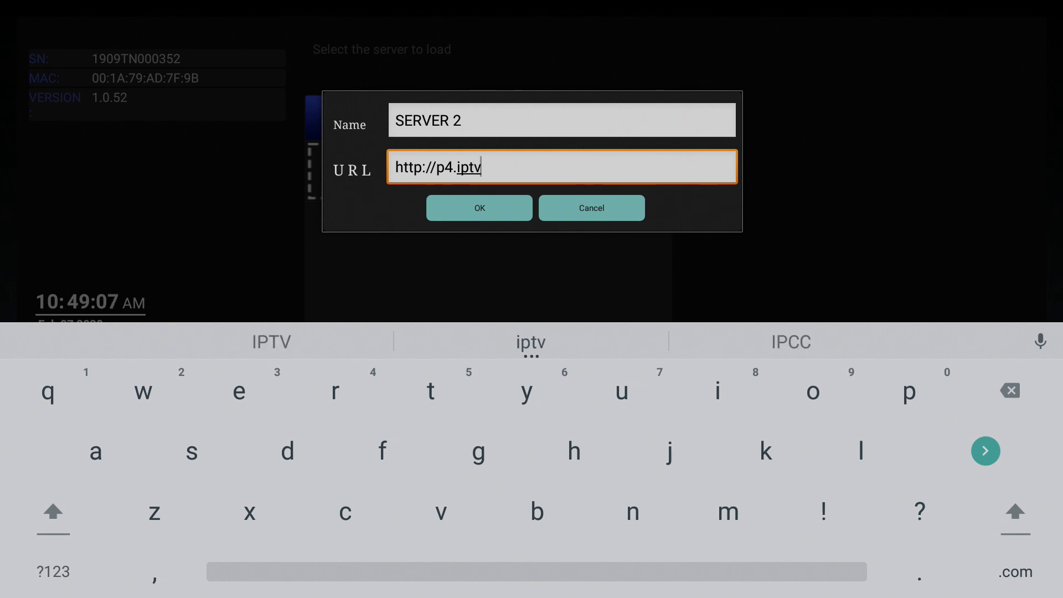
text(private)
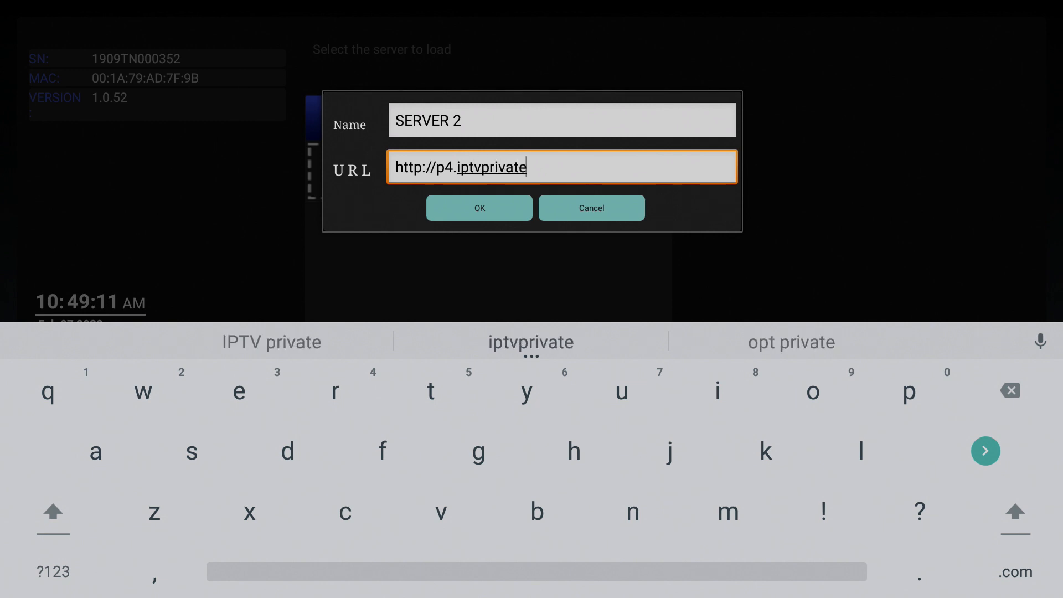
text(server.)
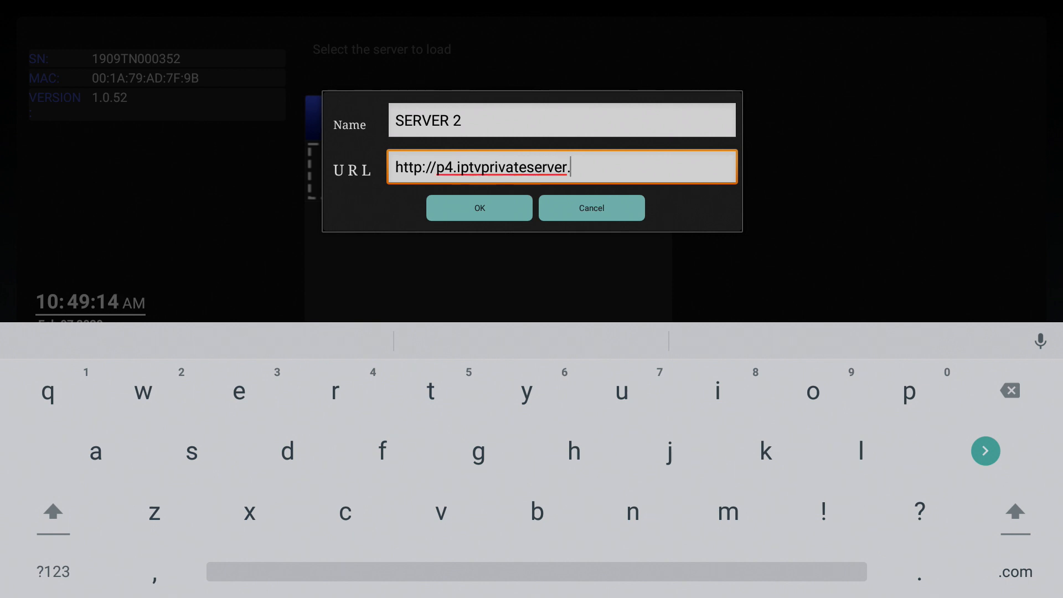
text(ru)
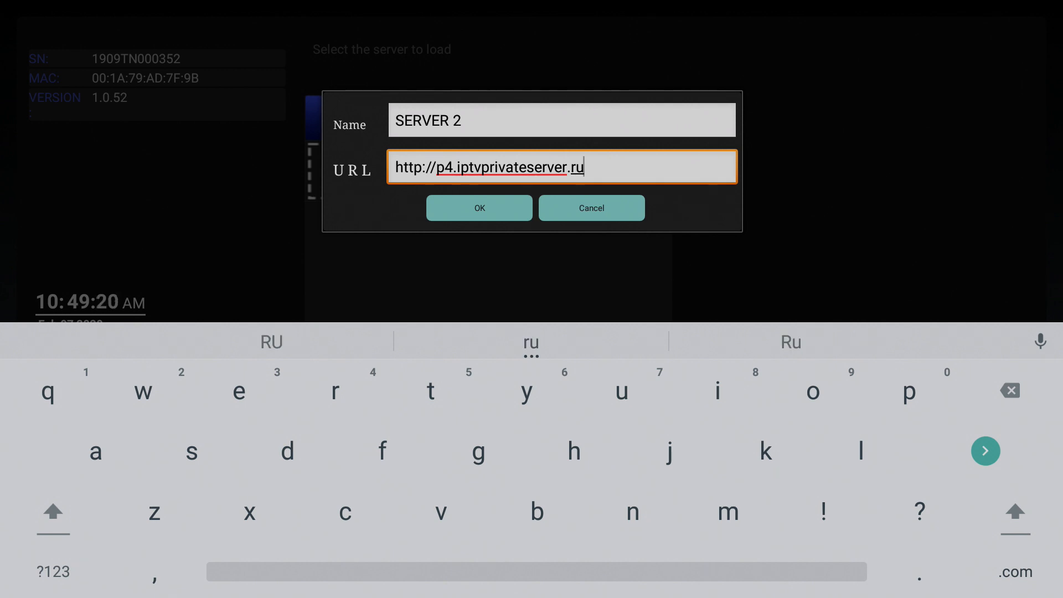
click(717, 390)
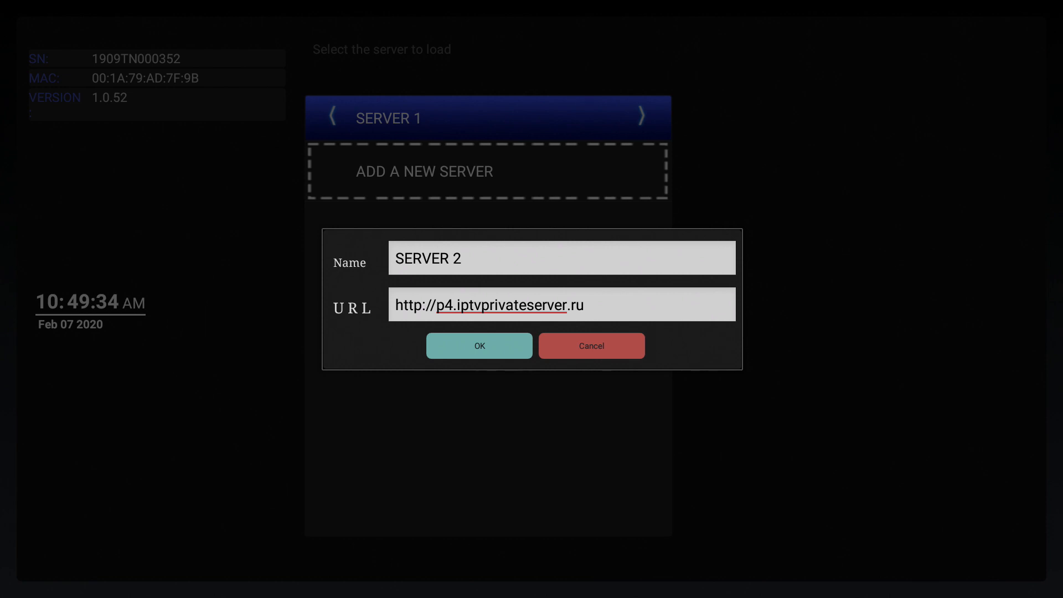
Save SERVER 2 with OK and load its portal from the server list.
click(478, 345)
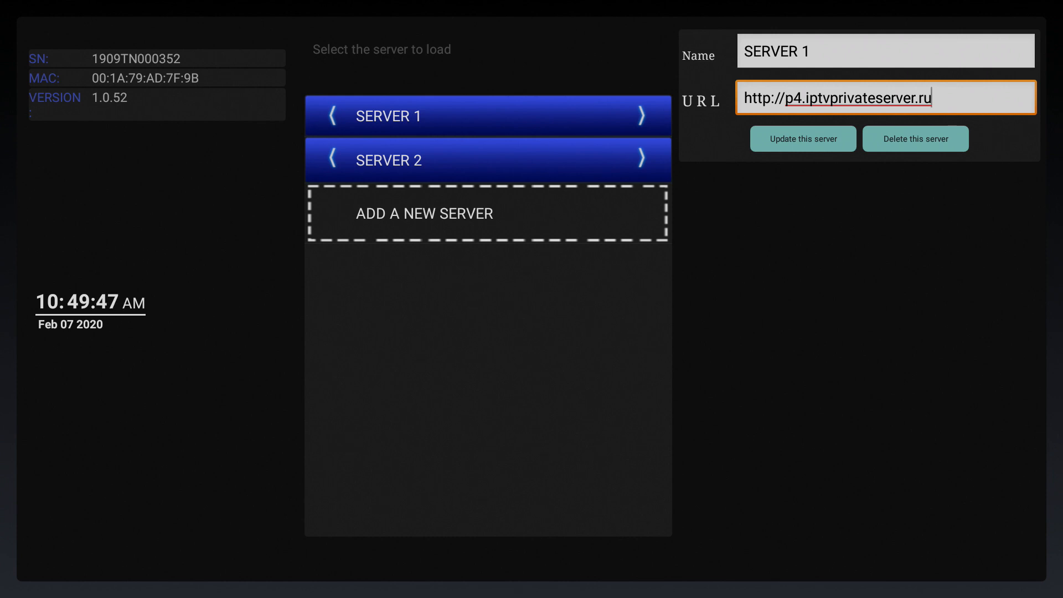
click(885, 98)
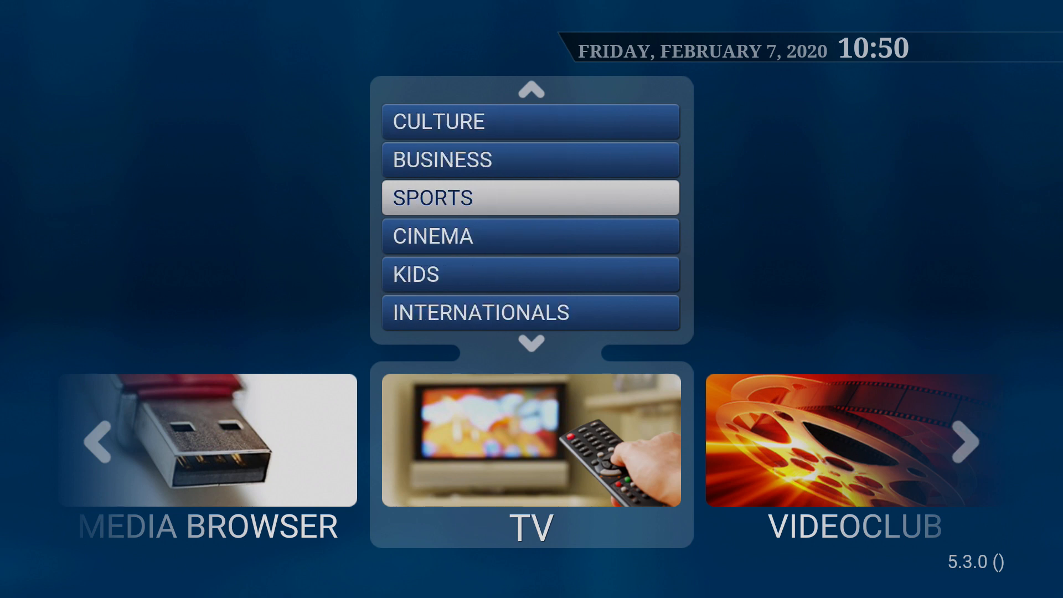
Scroll the TV categories down to Information, Entertainments, Science and Music.
scroll(down, 3)
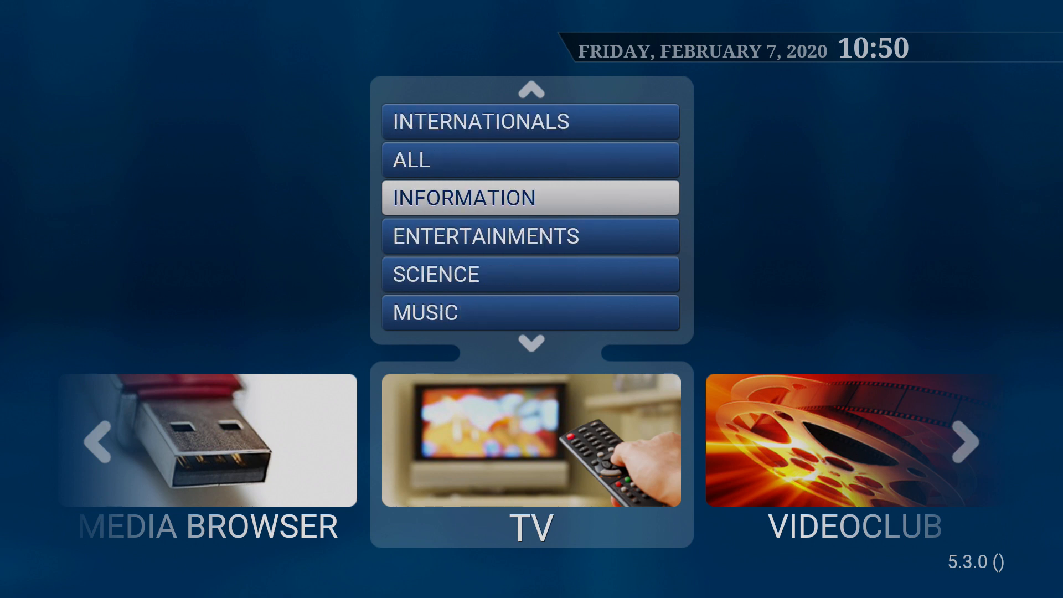
Open the full TV channel list (873 records) and page through pages 1–4.
click(530, 160)
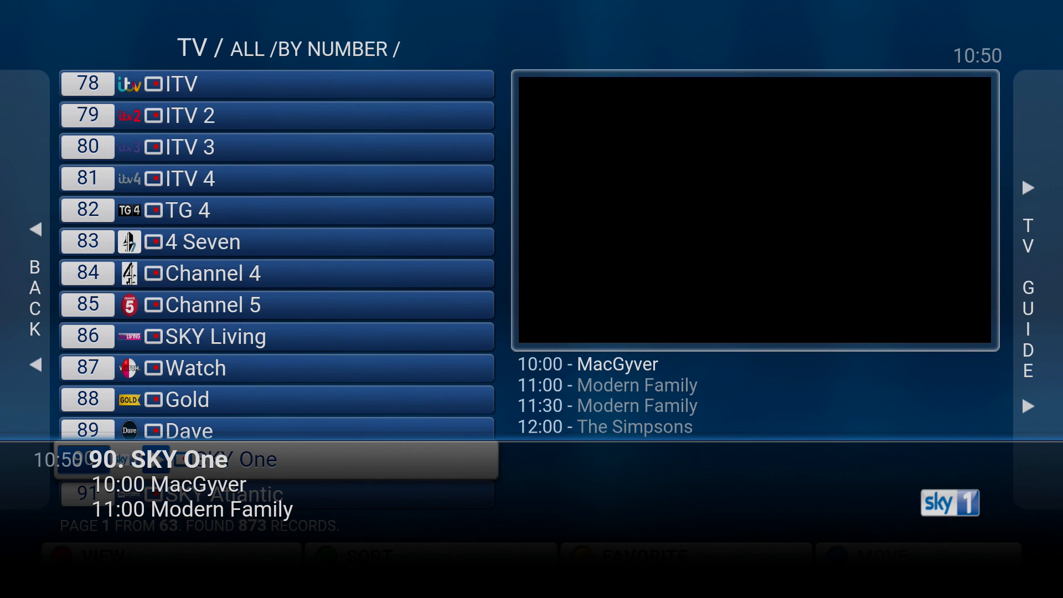
scroll(down, 3)
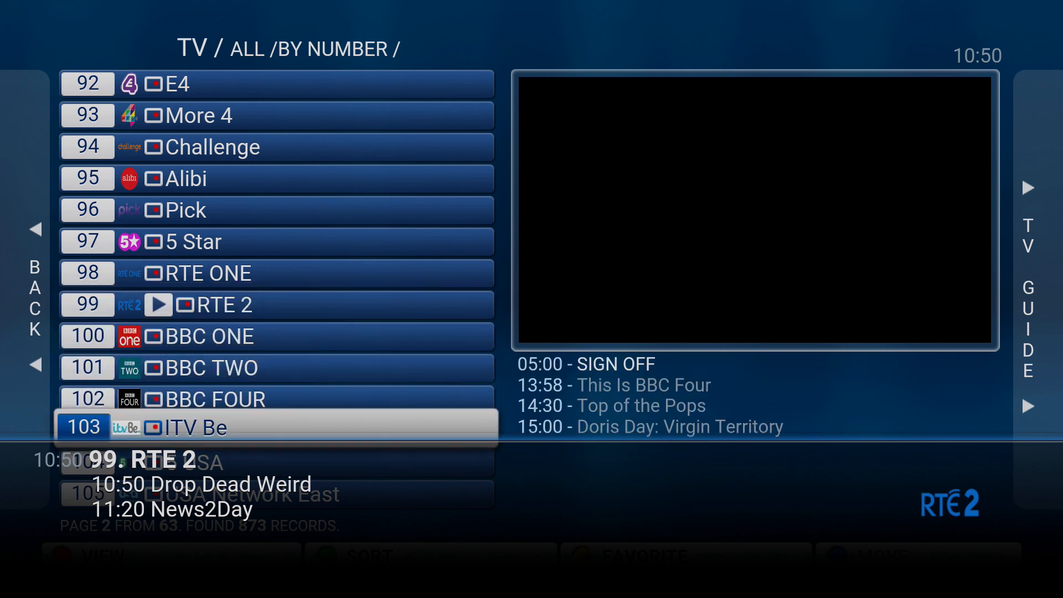
scroll(down, 3)
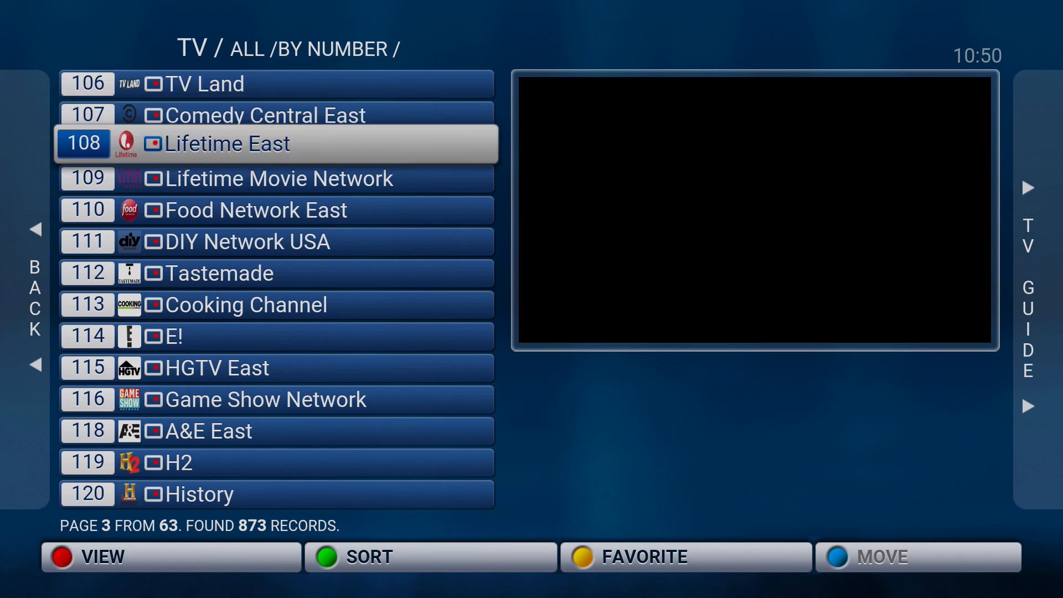
scroll(down, 3)
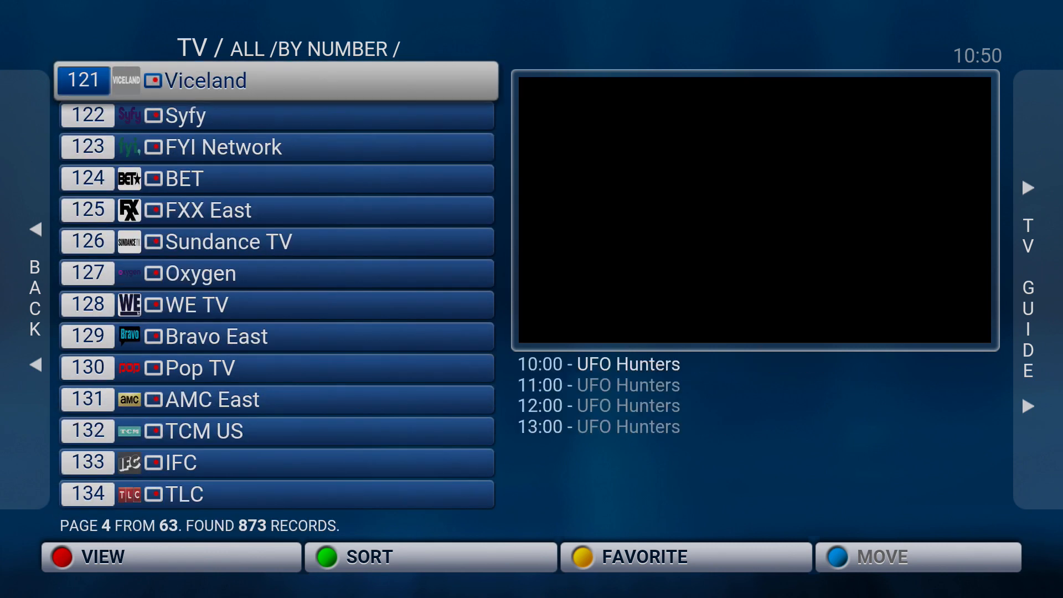
scroll(up, 3)
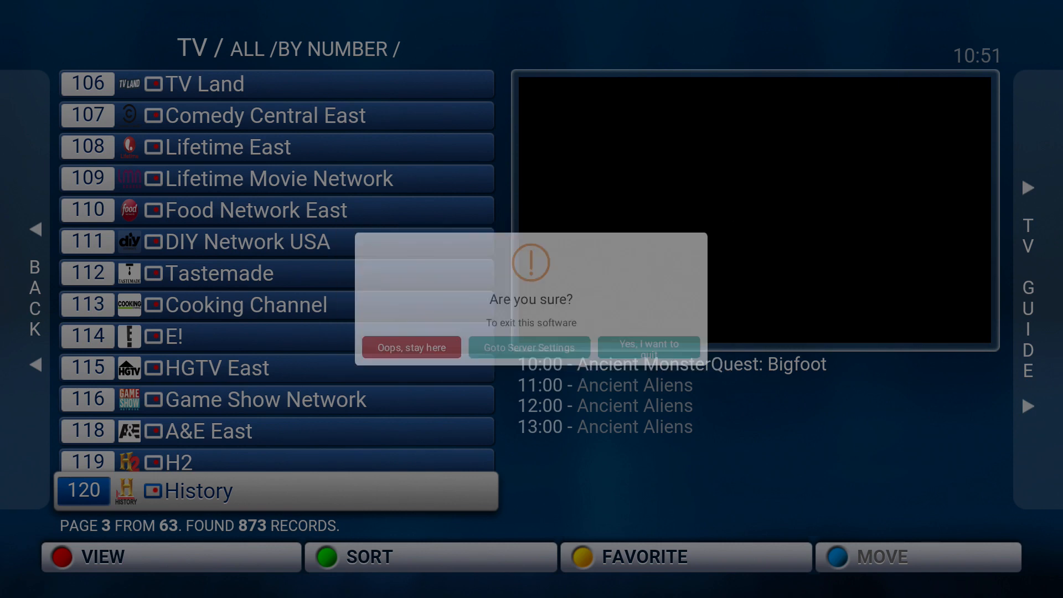
Stay in the app via 'Oops, stay here' and play History (120).
click(411, 348)
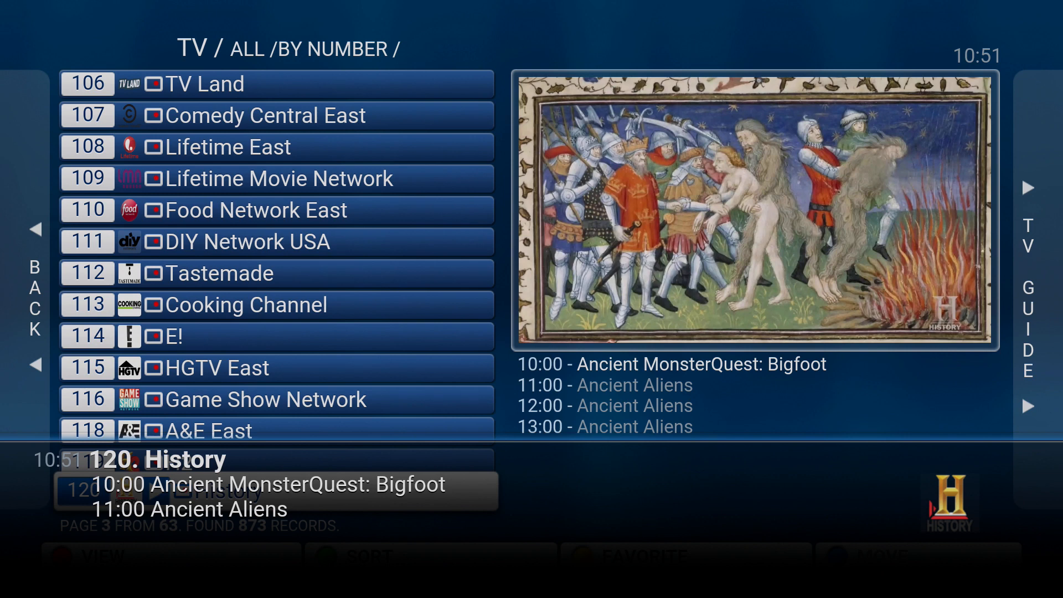
click(1027, 292)
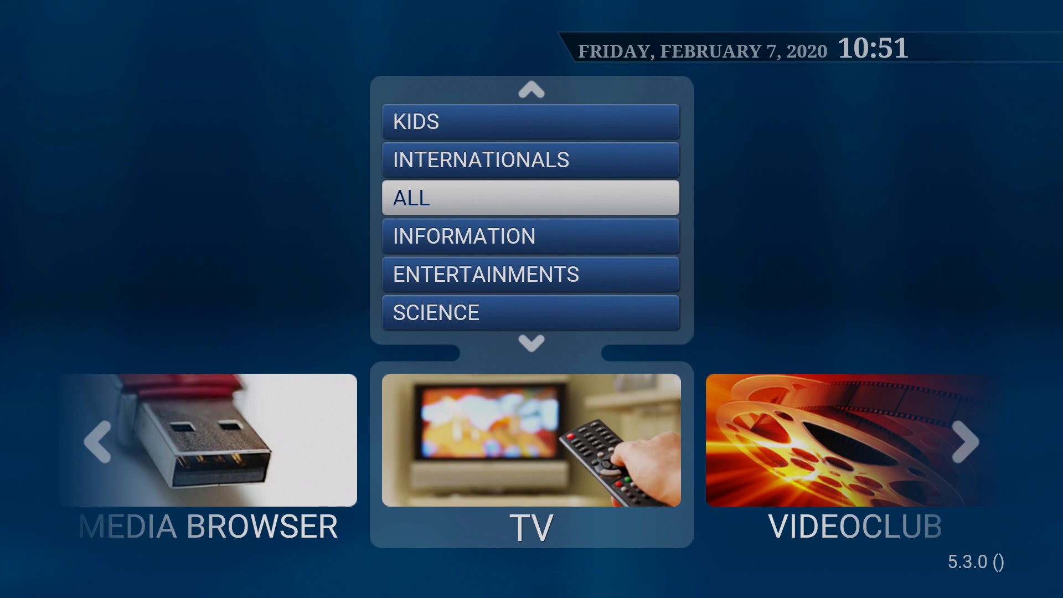
Scroll the main menu's category list down to highlight Information.
scroll(down, 3)
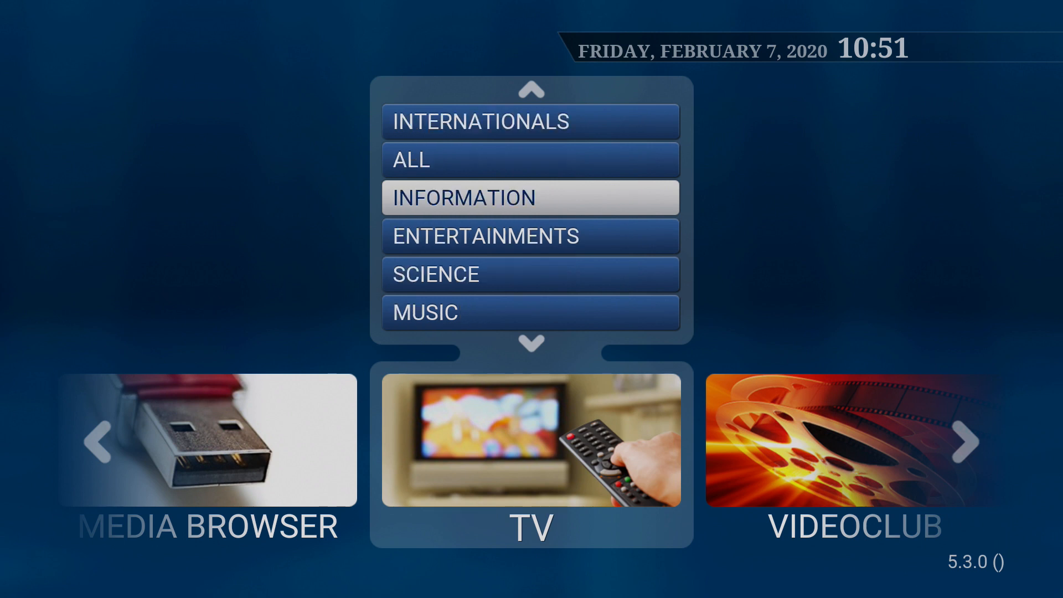